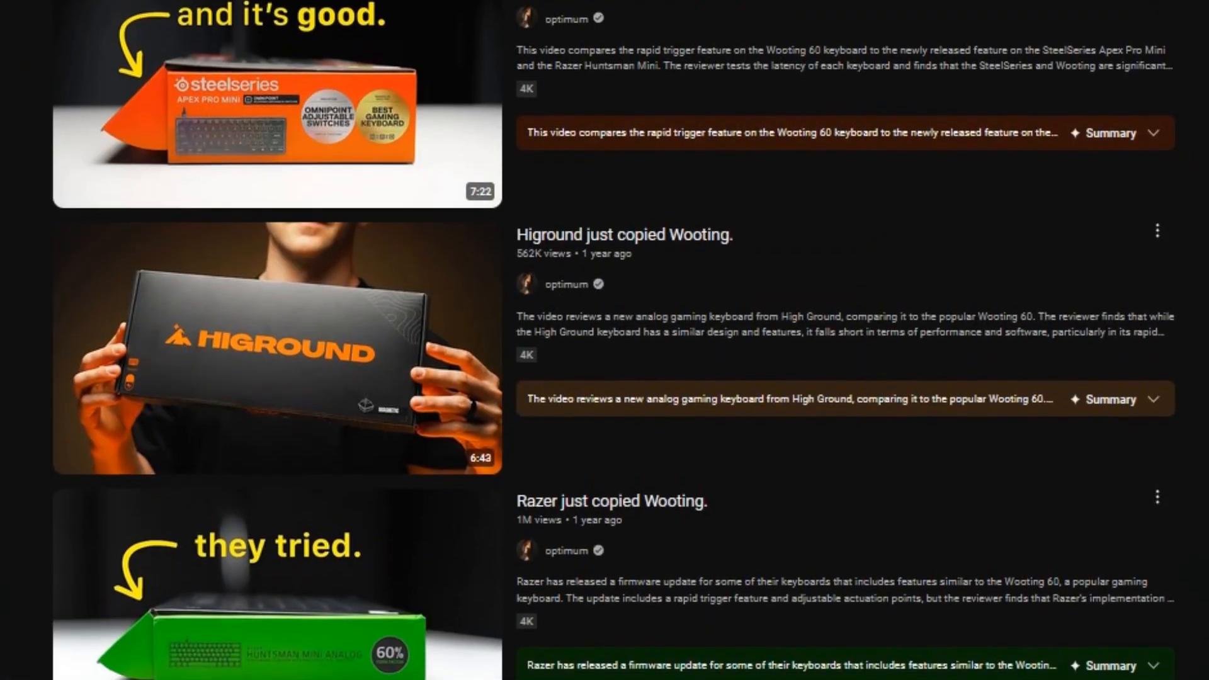
View the light indicator effects, then Rapid Trigger showing 2 keys at 0.15 mm with continuous mode on.
{"action": "scroll", "scroll_direction": "down", "scroll_amount": 3}
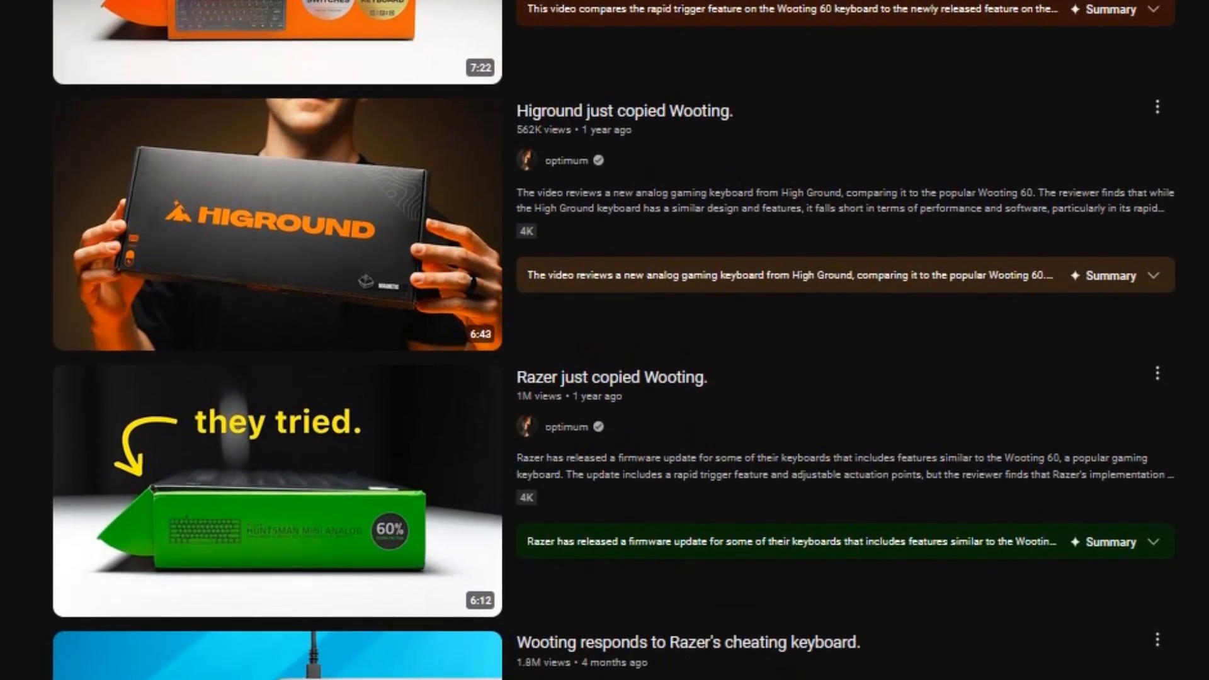
{"action": "scroll", "scroll_direction": "down", "scroll_amount": 3}
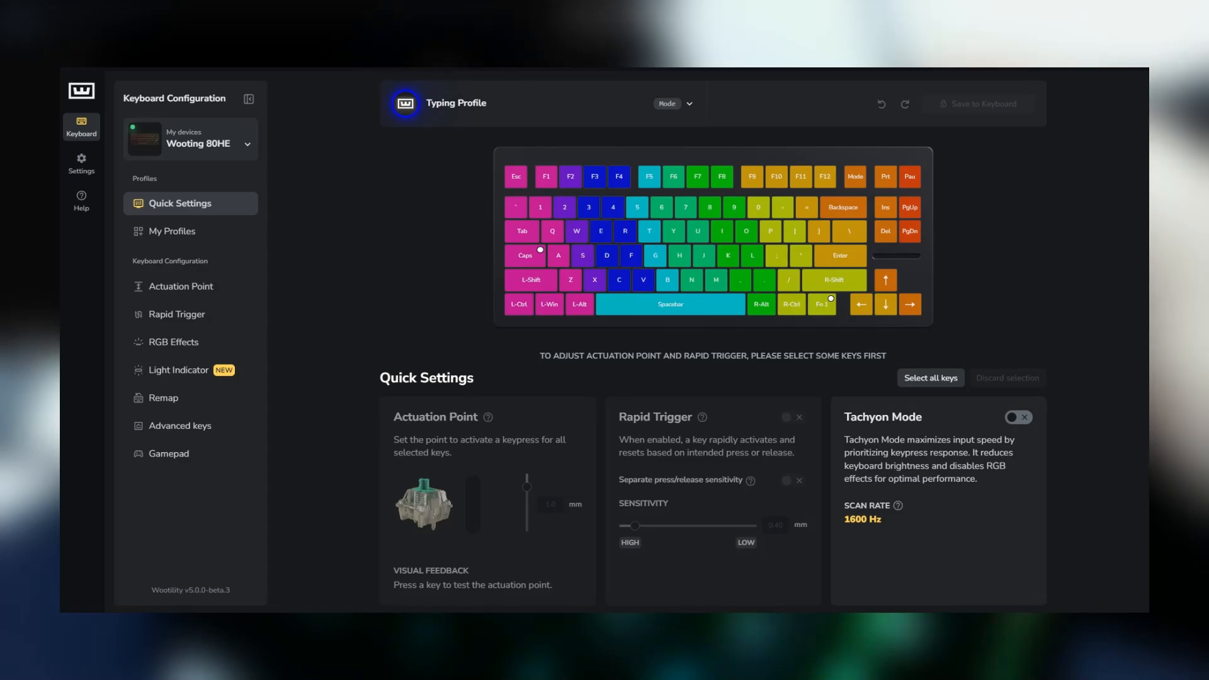
{"action": "left_click", "coordinate": [177, 369]}
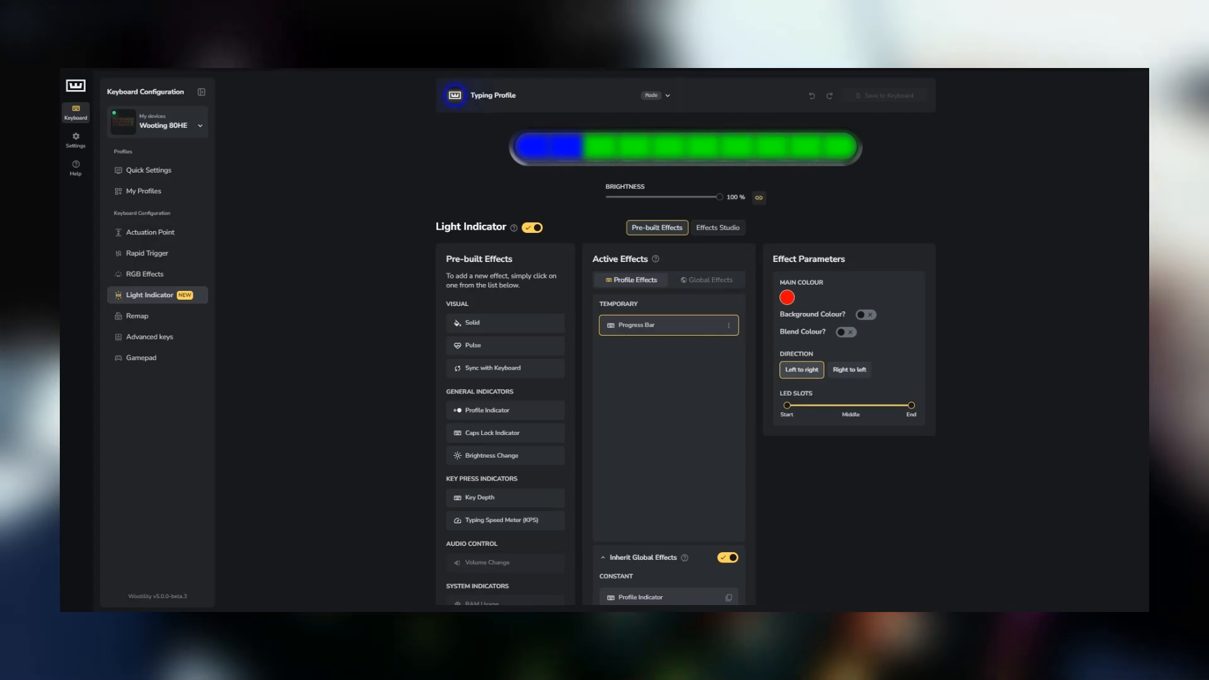
{"action": "left_click", "coordinate": [146, 253]}
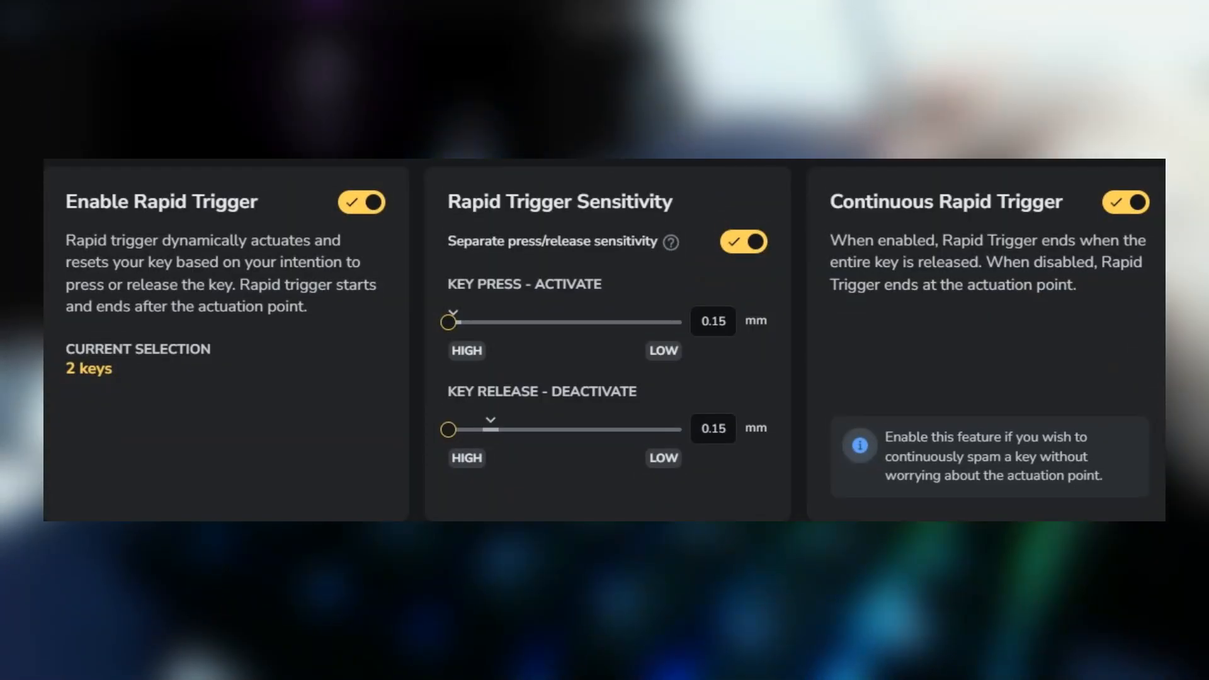